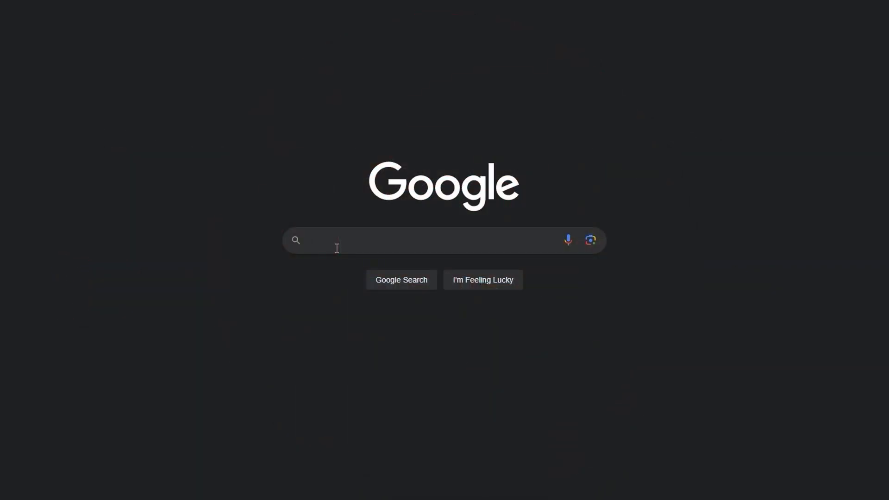
Search Google for 'buddyrail'
type("buddyrail")
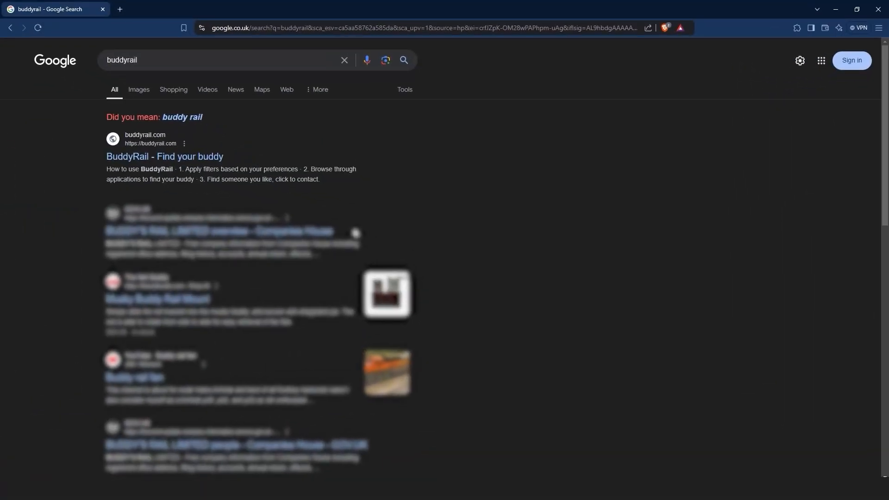
Open the BuddyRail site and view a Minecraft/CS buddy's application from the homepage train
left_click(164, 156)
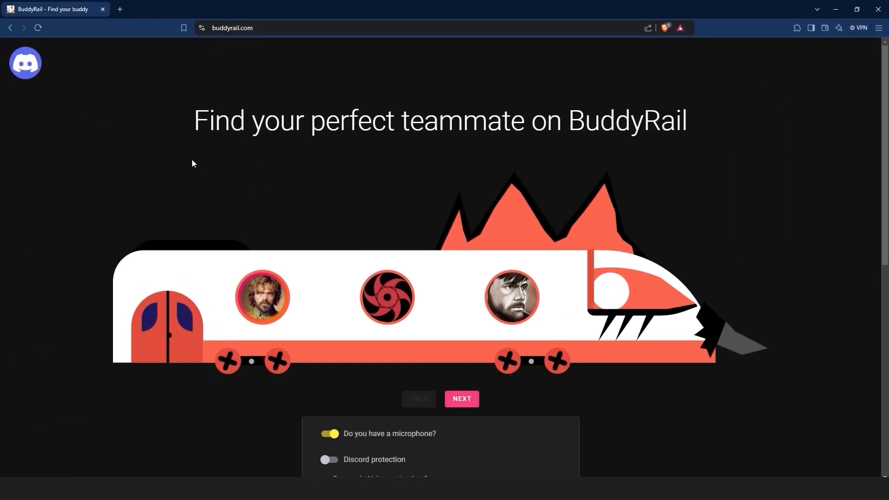
scroll("down", 3)
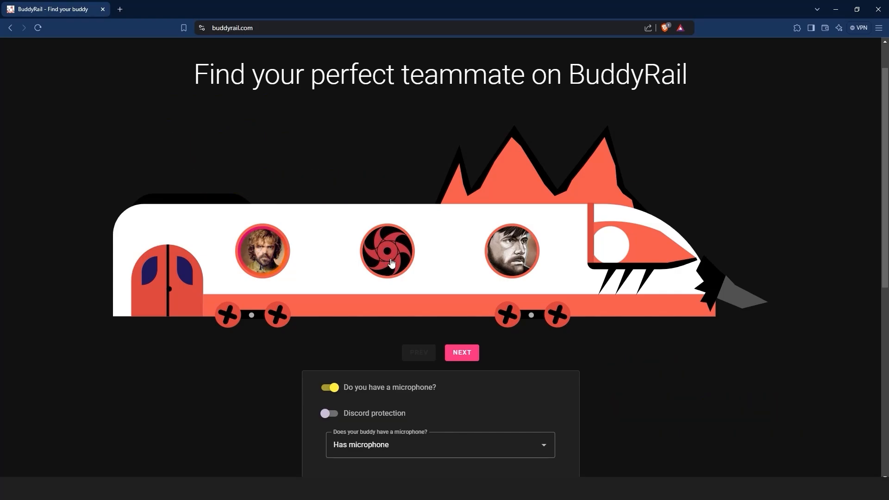
left_click(386, 250)
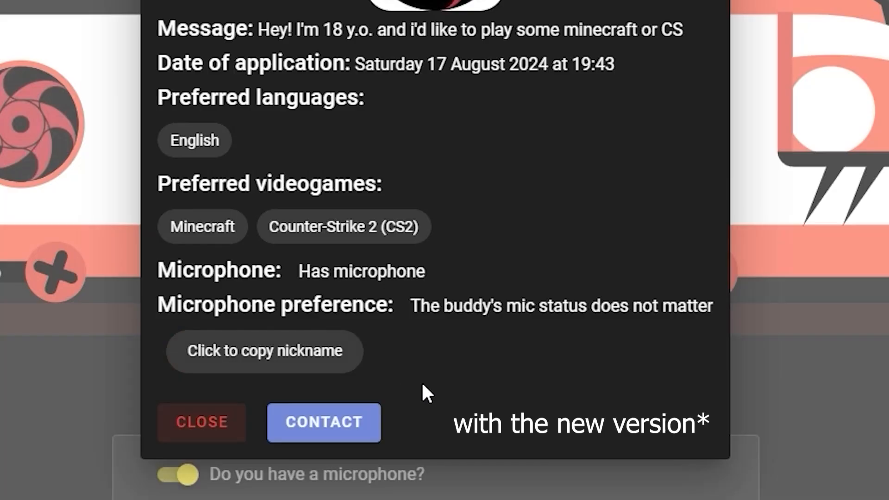
mouse_move(377, 388)
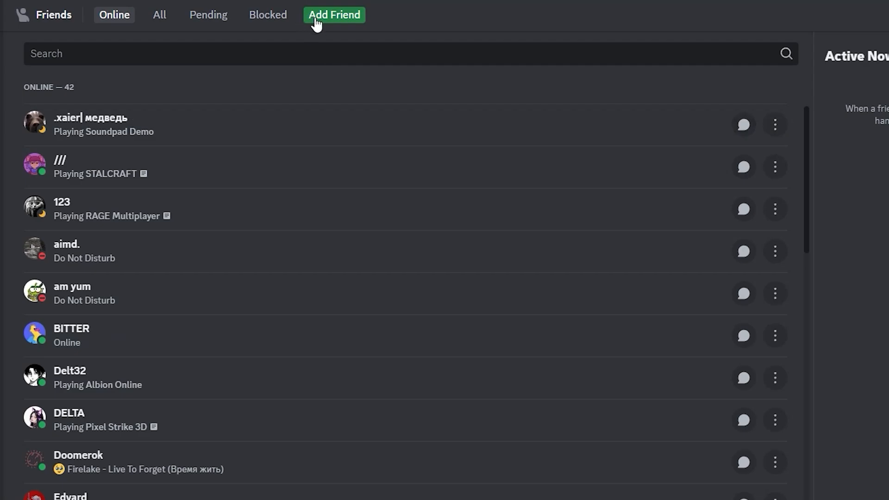
left_click(333, 14)
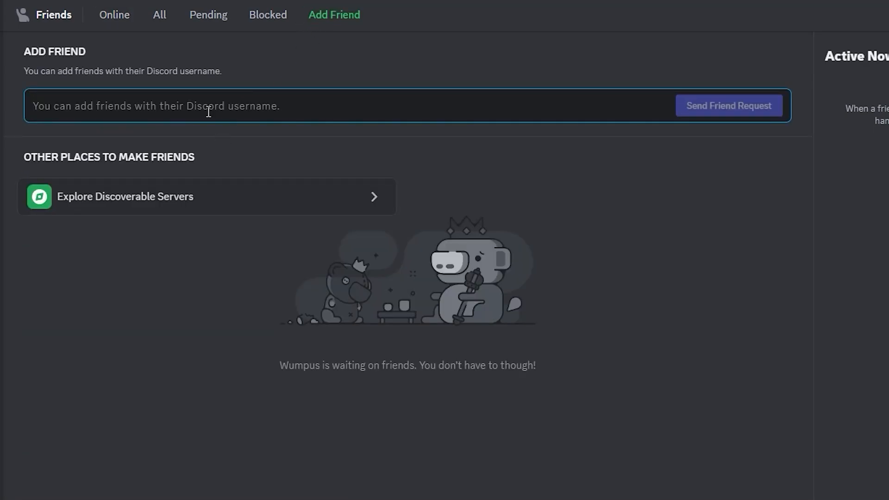
type("Elhawk71")
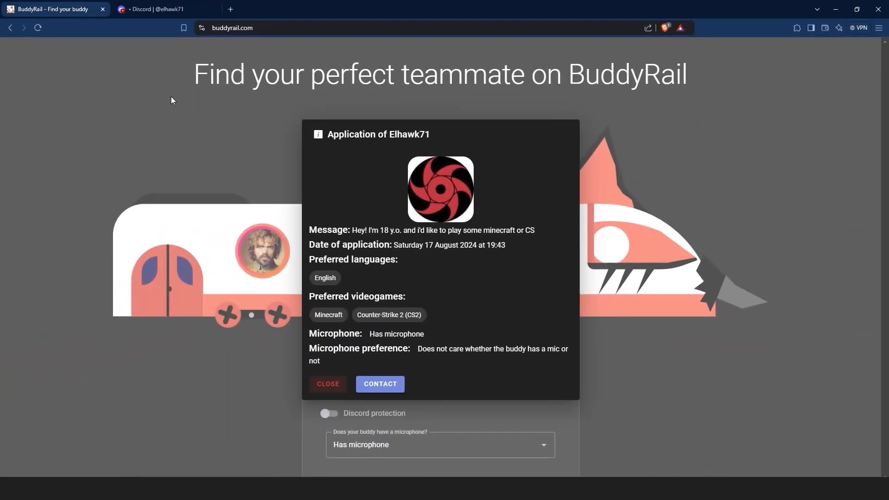
mouse_move(682, 273)
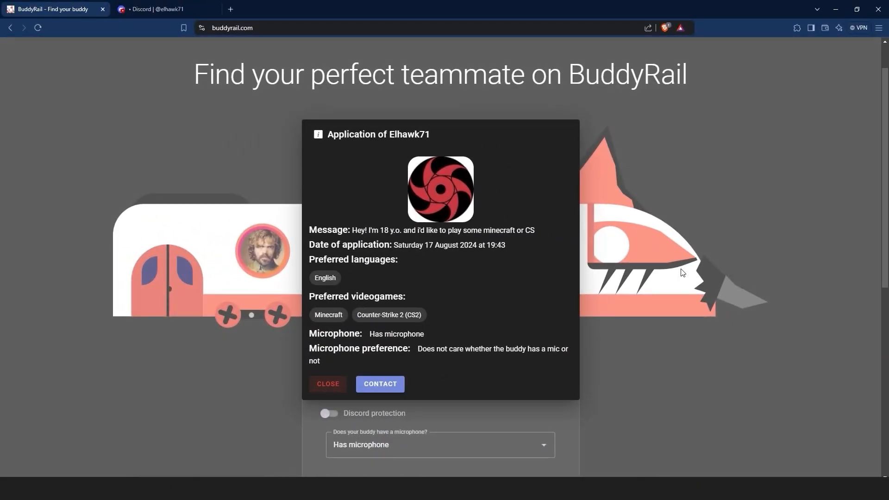
Close Elhawk71's application dialog and return to the homepage
left_click(328, 384)
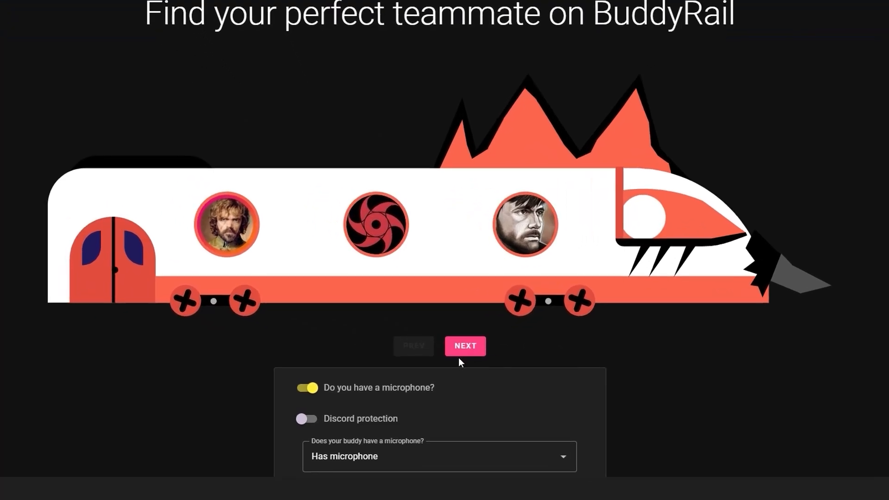
left_click(464, 345)
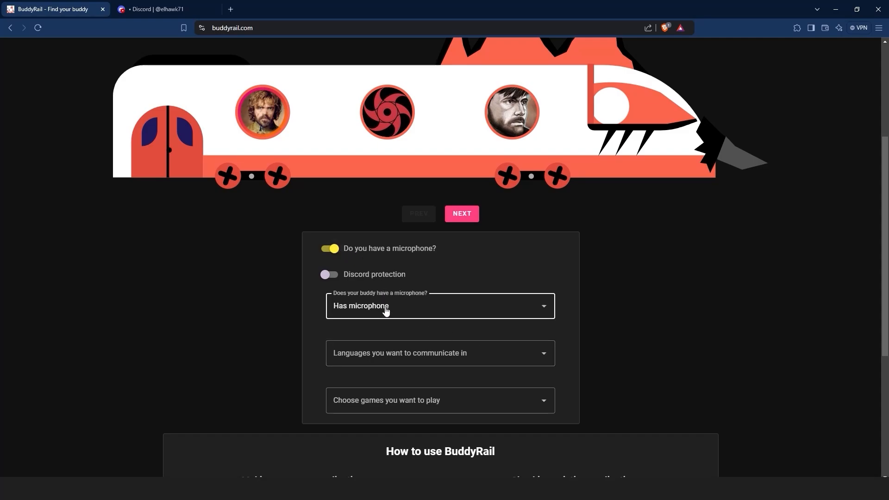
Set the buddy microphone filter to Both and check the Languages and Games lists
left_click(440, 306)
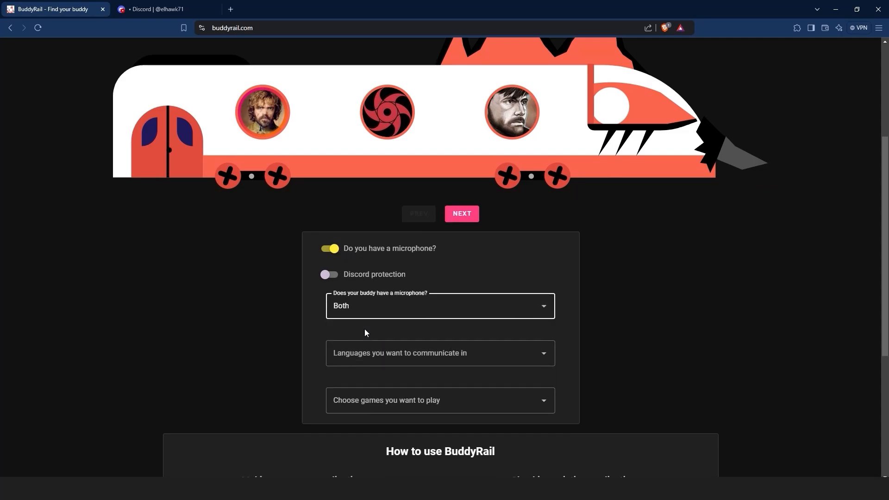
left_click(440, 353)
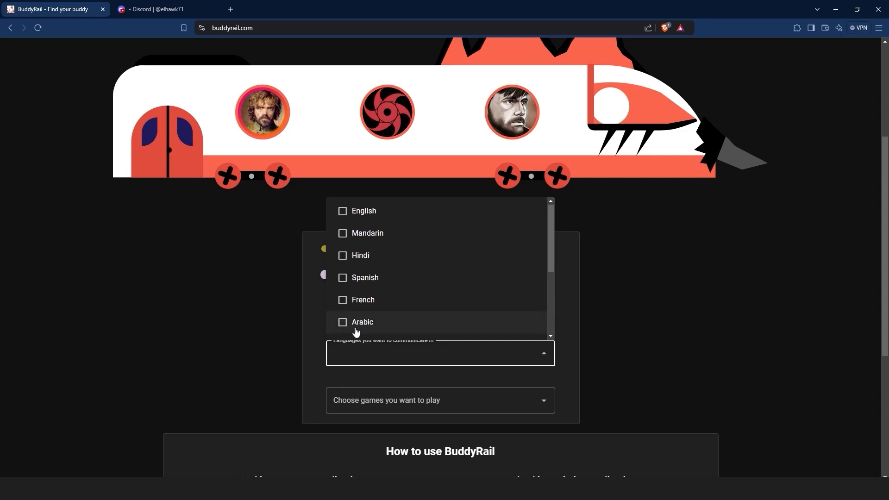
left_click(440, 400)
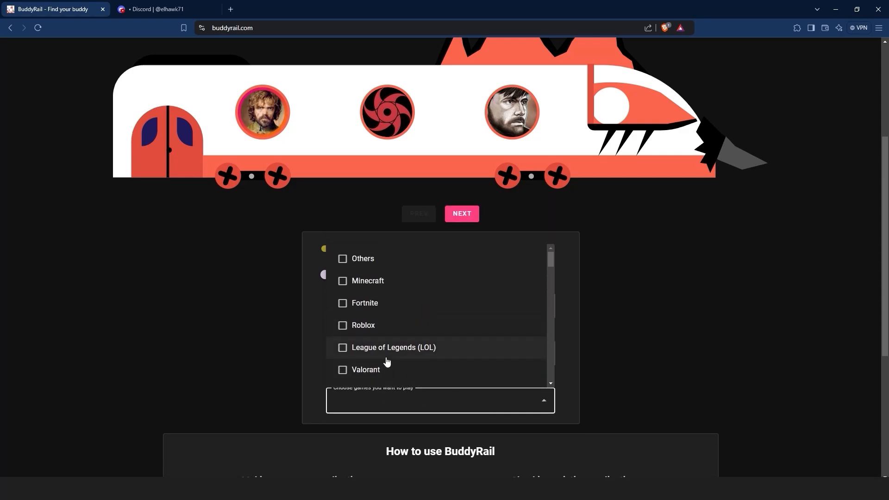
scroll("down", 3)
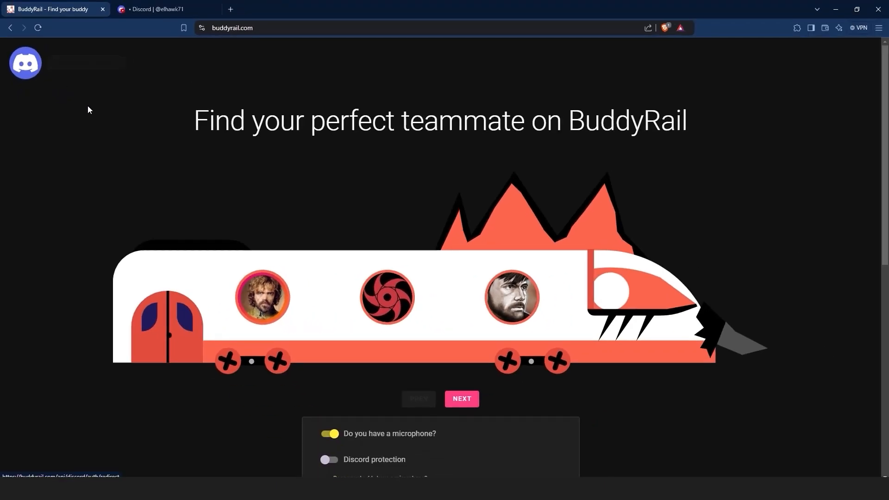
Authorize BuddyRail to use your Discord account
scroll("down", 3)
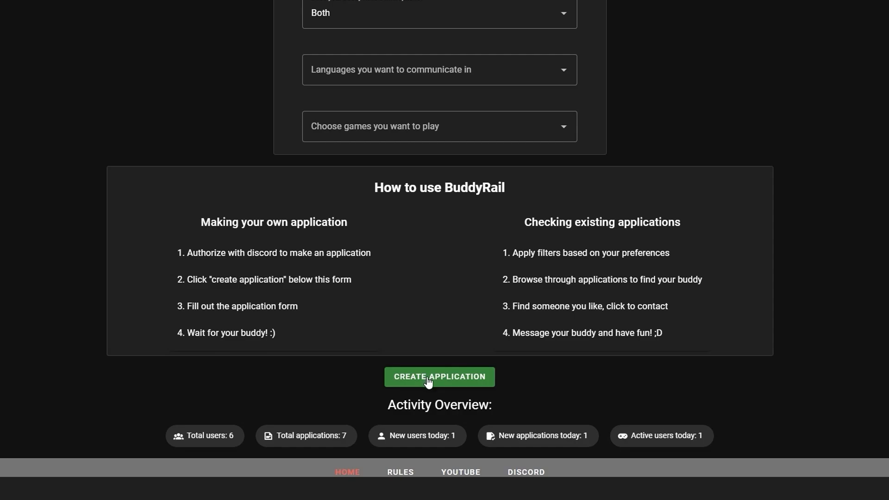
left_click(439, 376)
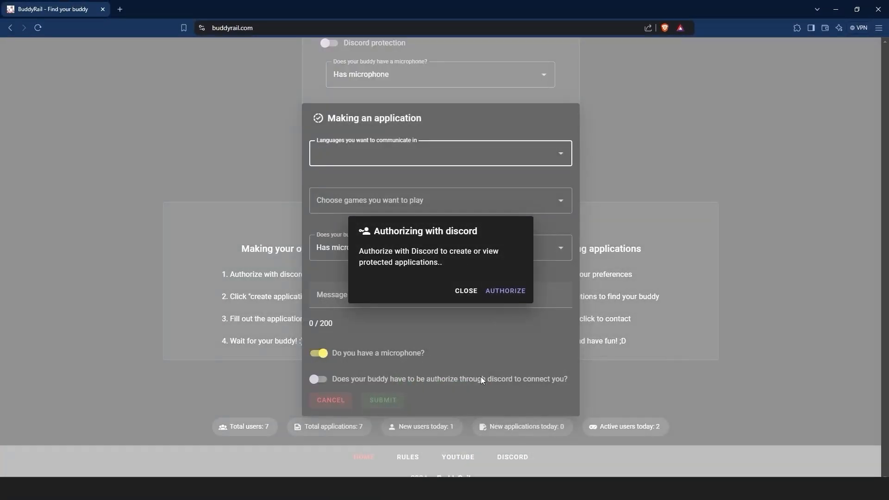
left_click(505, 291)
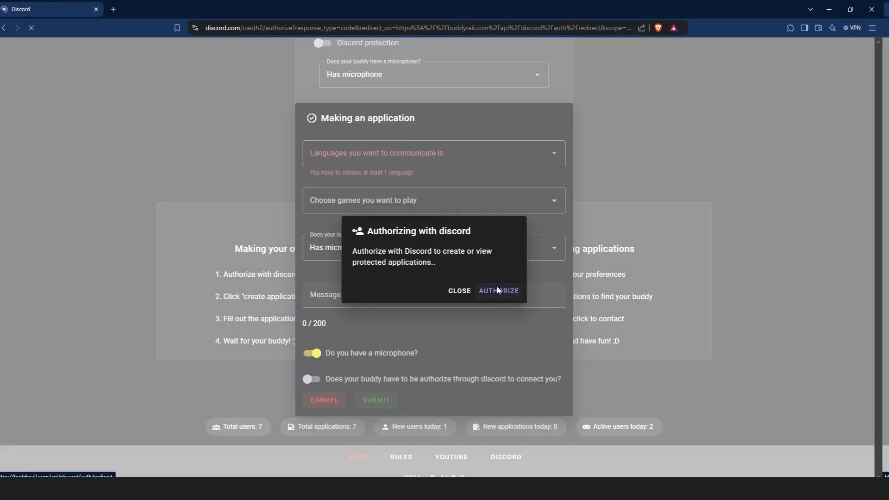
left_click(499, 290)
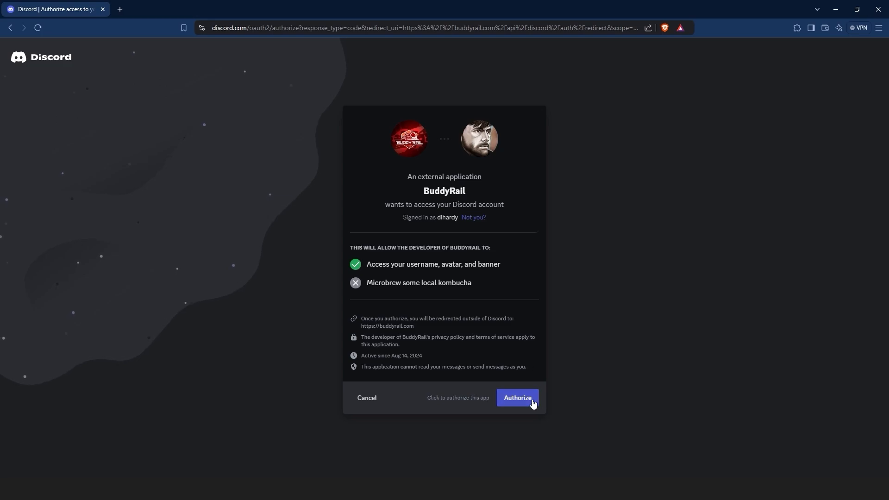
left_click(517, 397)
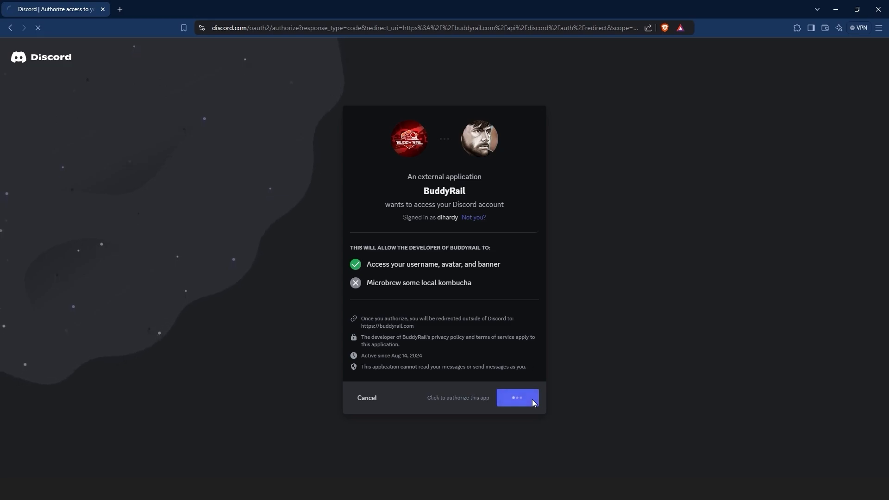
left_click(517, 397)
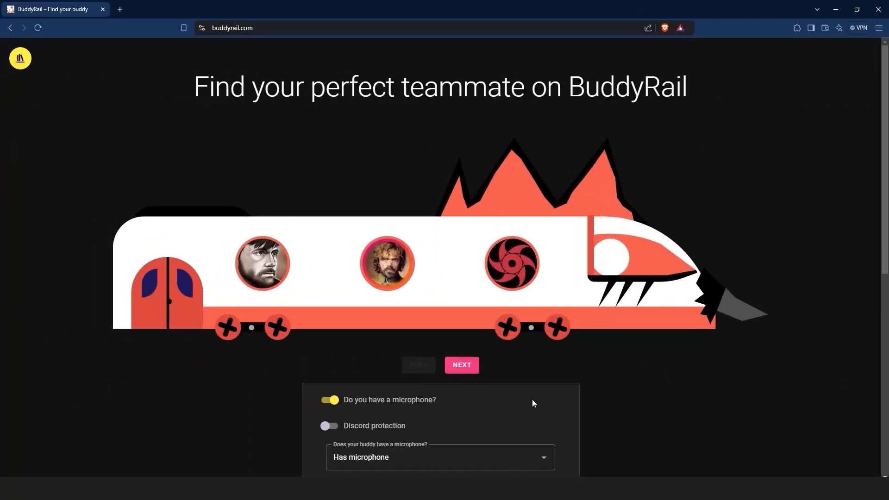
Submit an English Fortnite application saying 'Hello, everybody. I'd like to play some fortnite'
scroll("down", 3)
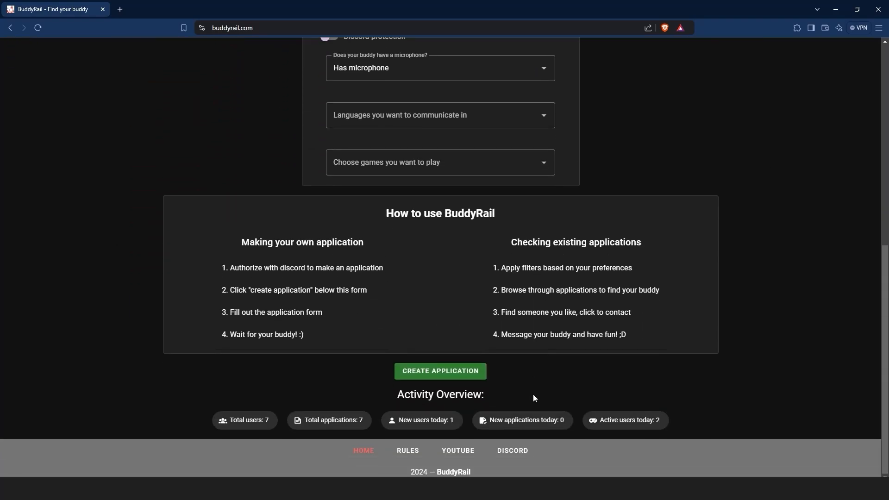
left_click(440, 370)
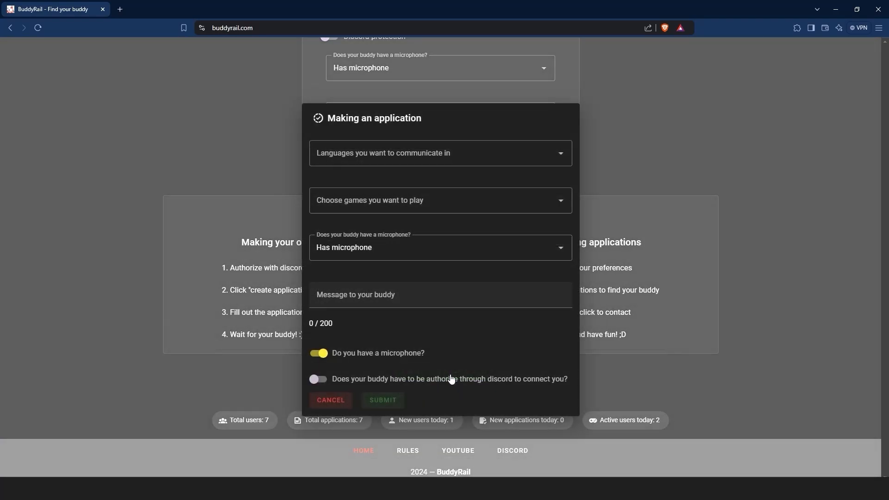
left_click(440, 153)
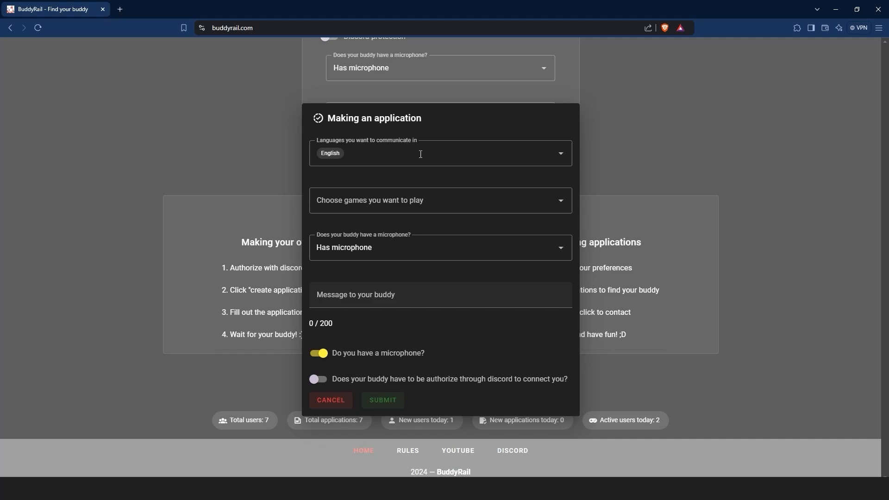
left_click(439, 200)
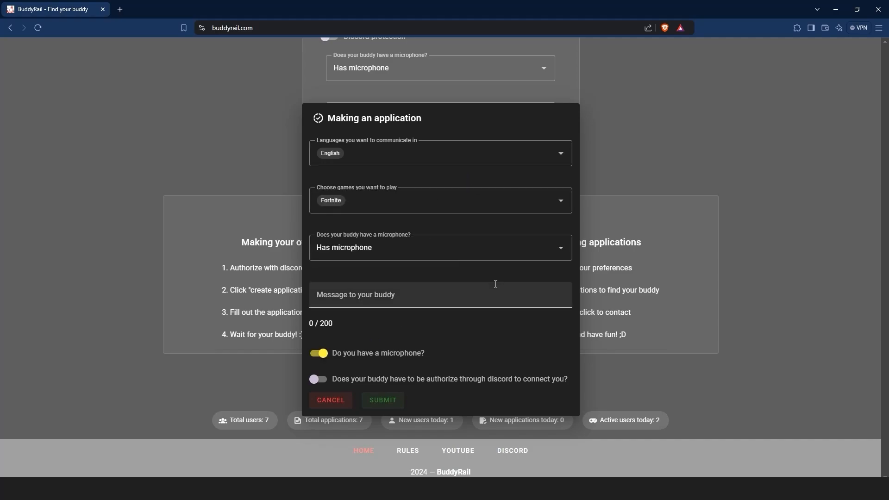
type("Hello")
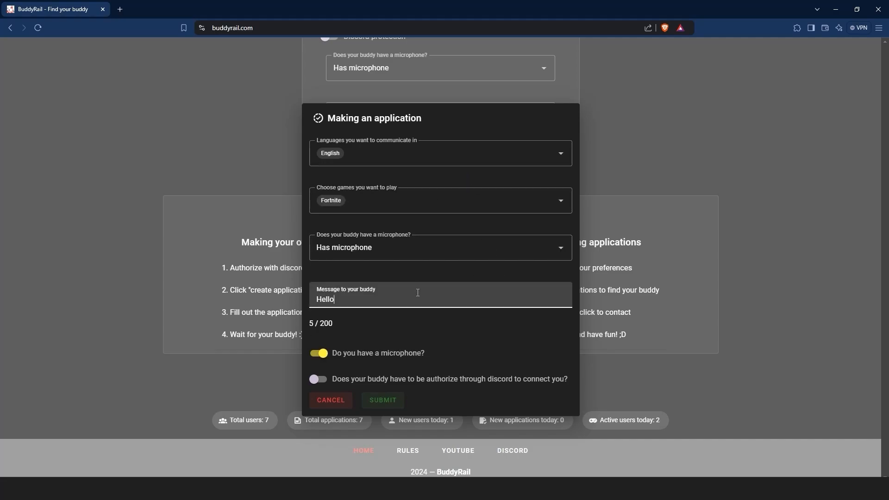
type(", everybody. I'd like to play some fortnite")
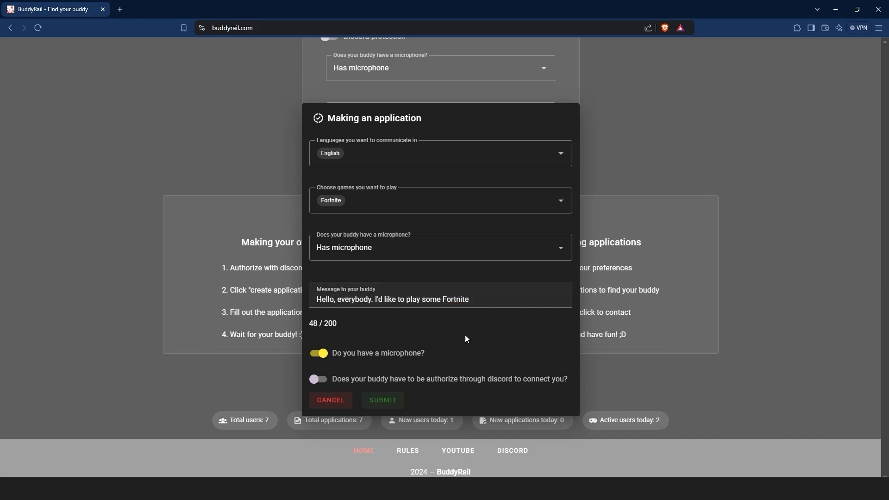
left_click(382, 400)
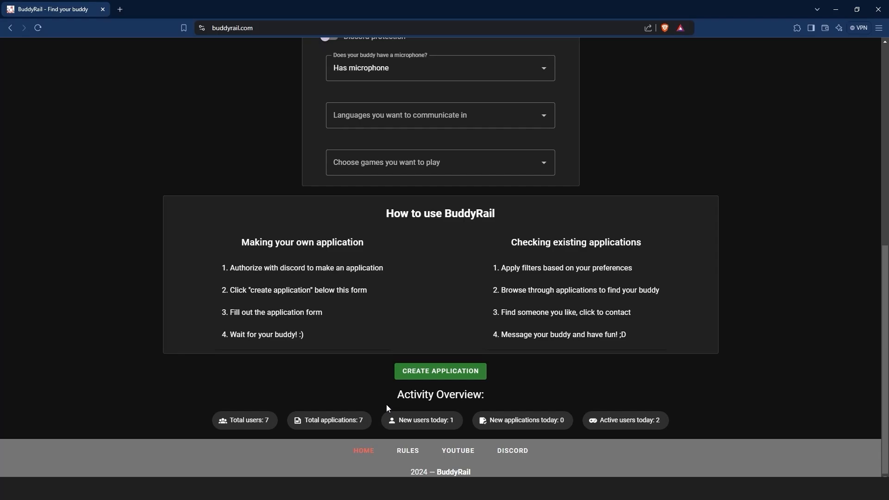
View the new Fortnite application's details in Your applications, then close them
scroll("up", 3)
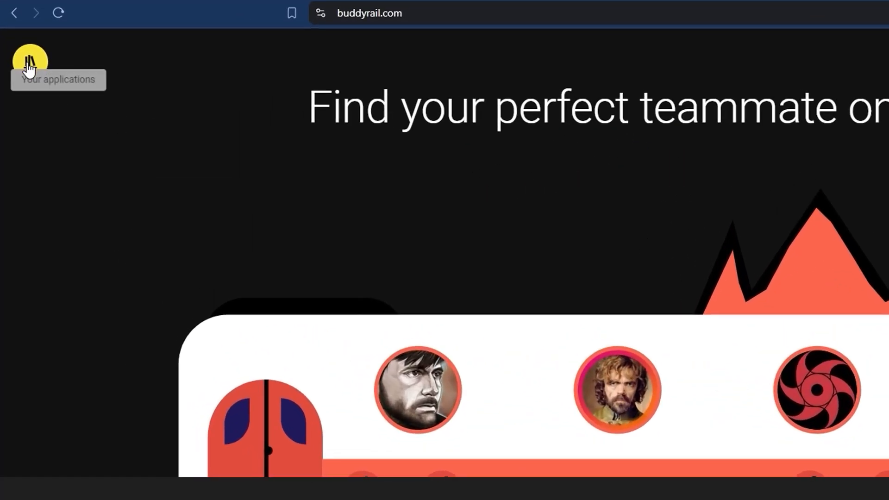
left_click(29, 60)
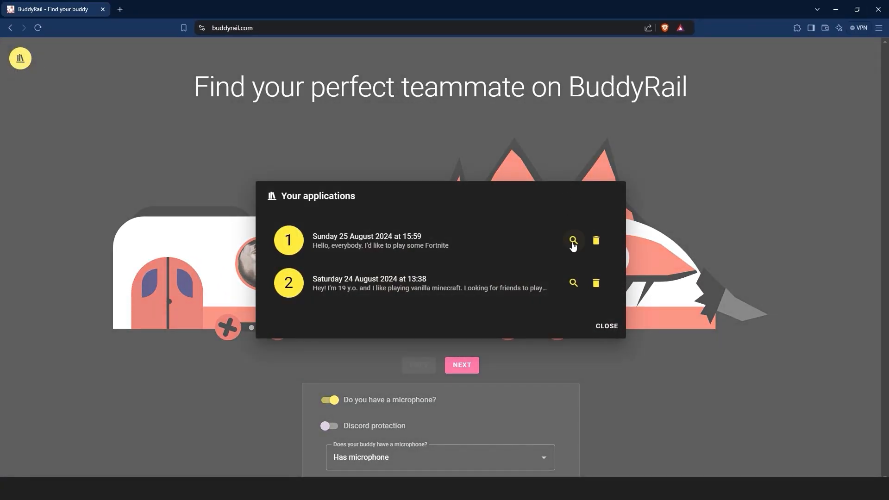
left_click(572, 240)
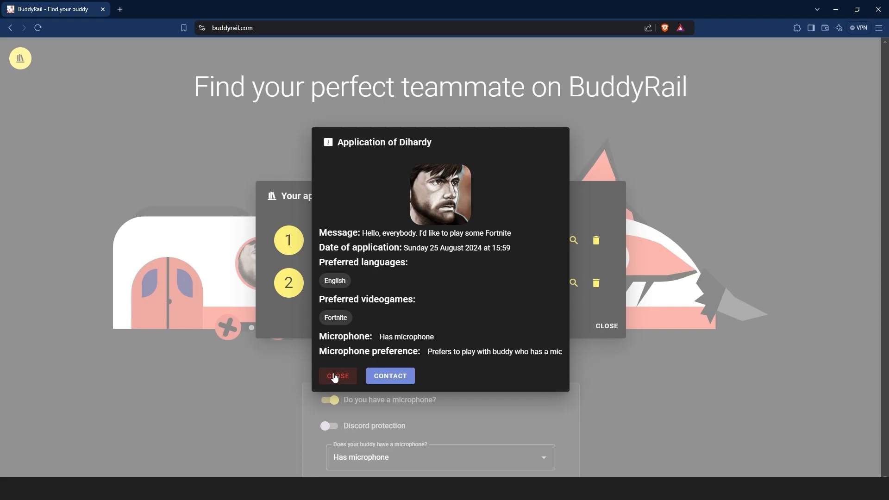
left_click(337, 376)
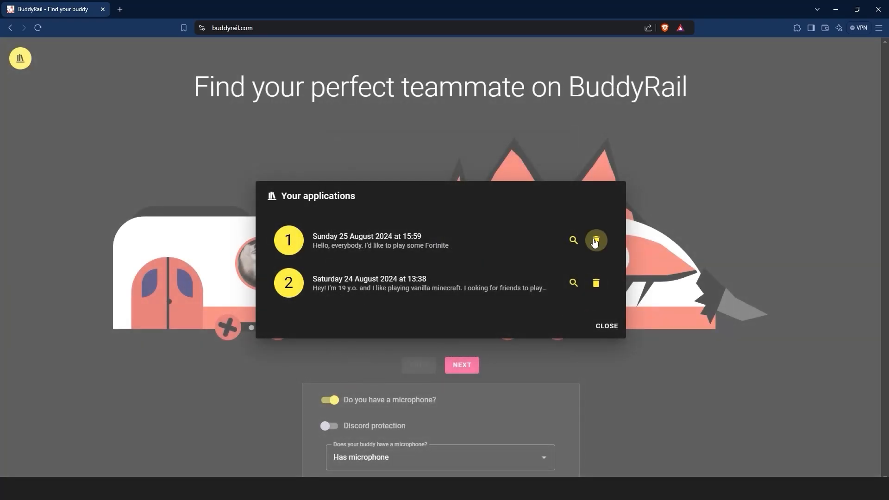